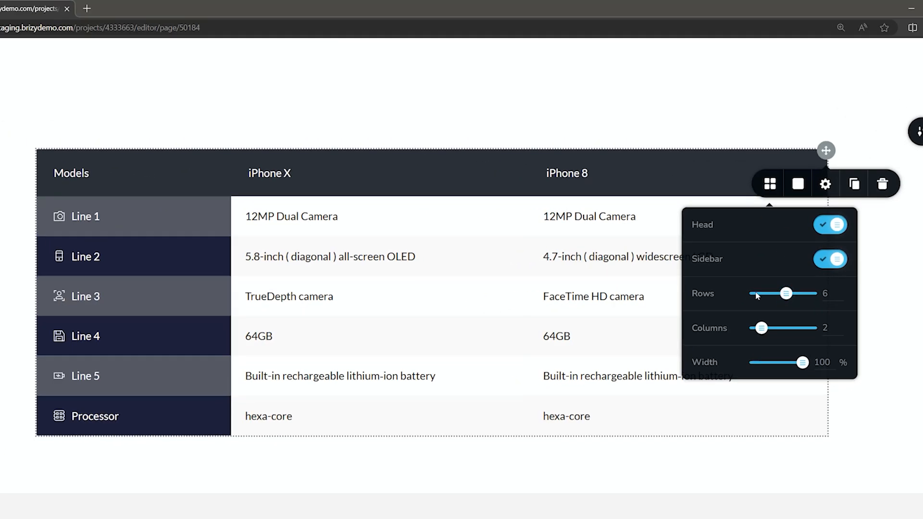
{"action": "mouse_move", "coordinate": [690, 296]}
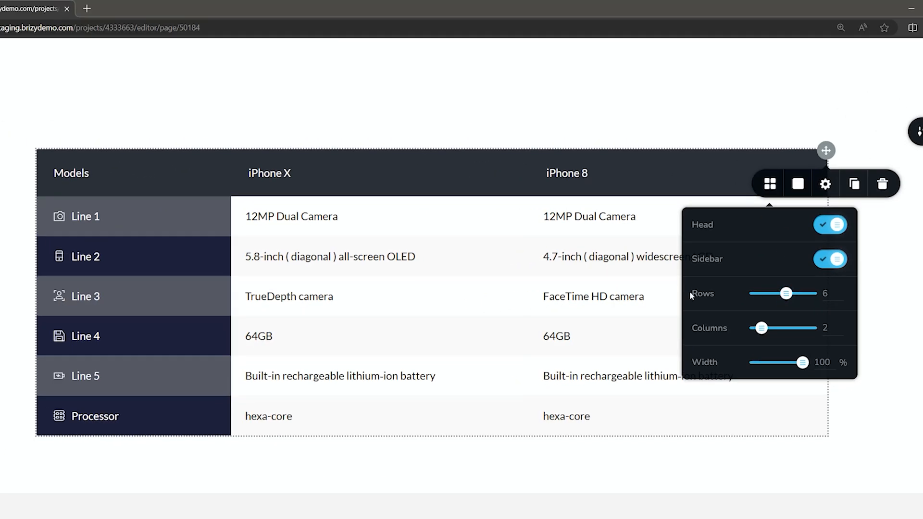
- Set the table's Rows slider to 6, adding a hexa-core Processor row
{"action": "left_click", "coordinate": [566, 416]}
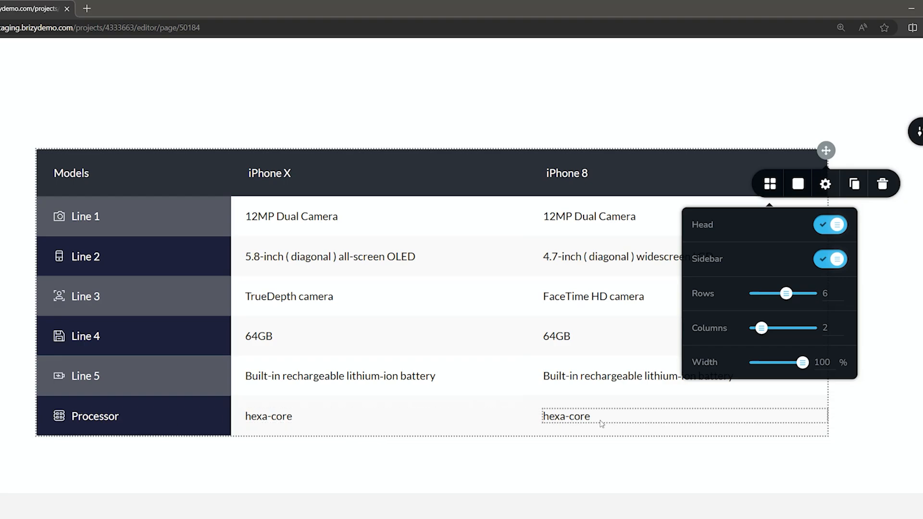
{"action": "mouse_move", "coordinate": [329, 401]}
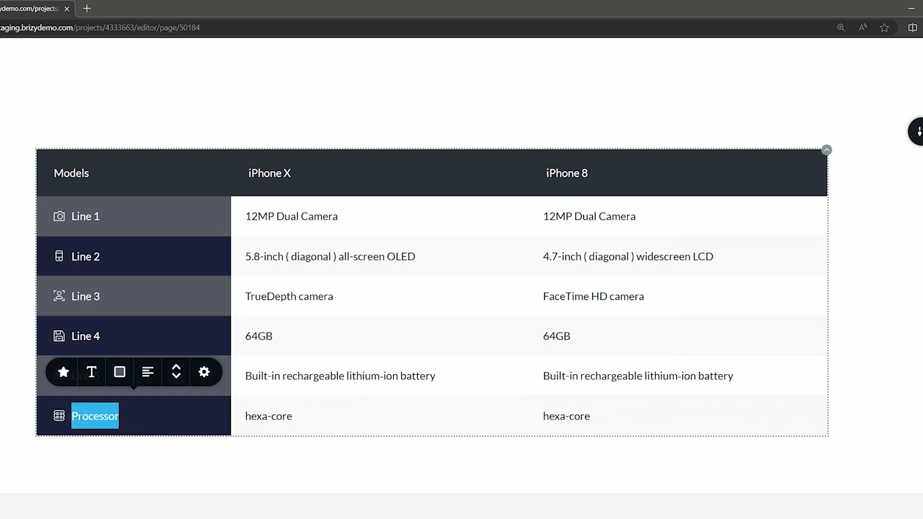
- Replace the sixth row's Processor label with 'Line 2 A'
{"action": "type", "text": "Line 2 A"}
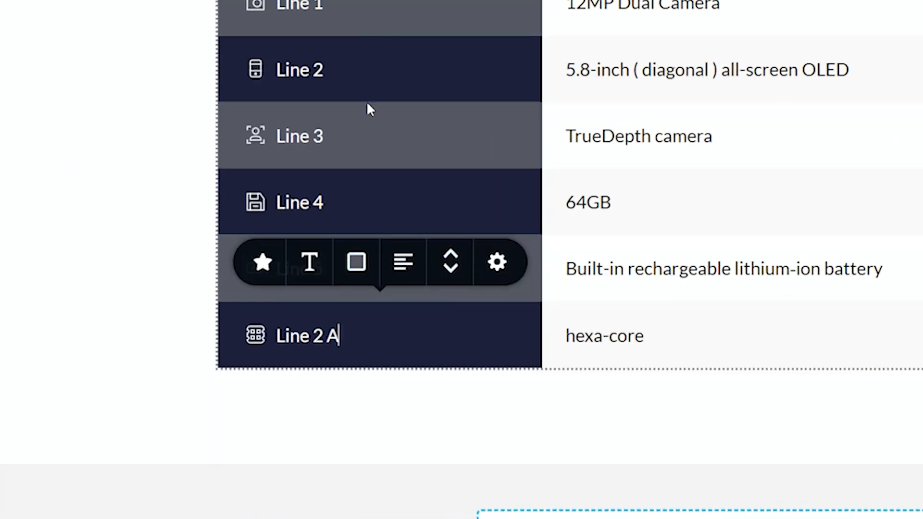
{"action": "mouse_move", "coordinate": [450, 262]}
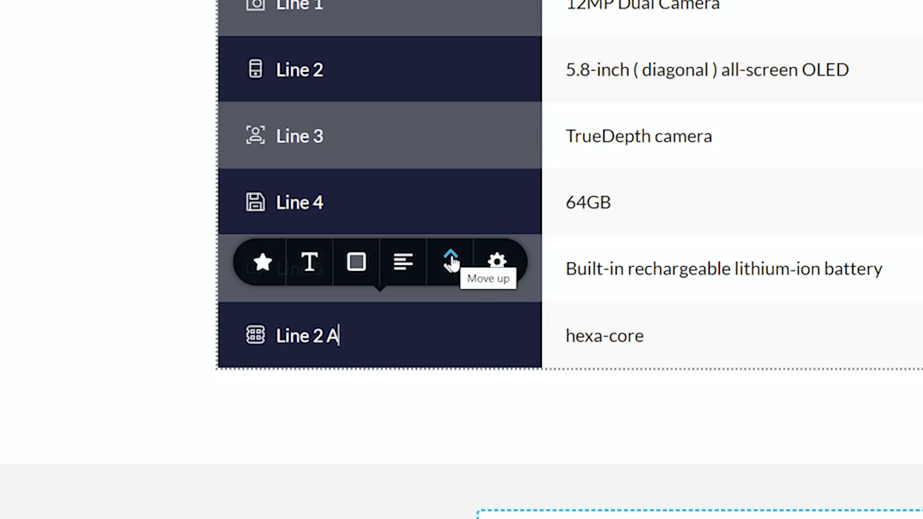
- Move the Line 2 A row up to become the table's second row
{"action": "left_click", "coordinate": [449, 262]}
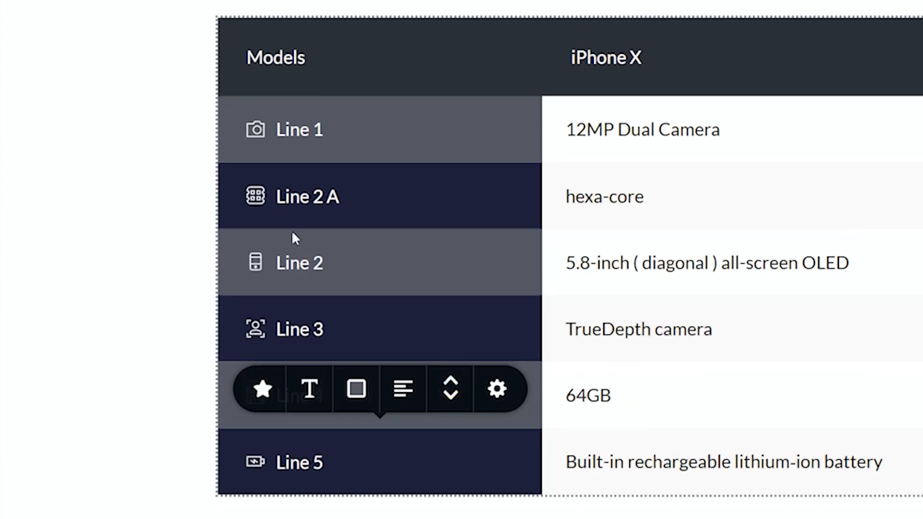
{"action": "mouse_move", "coordinate": [450, 217]}
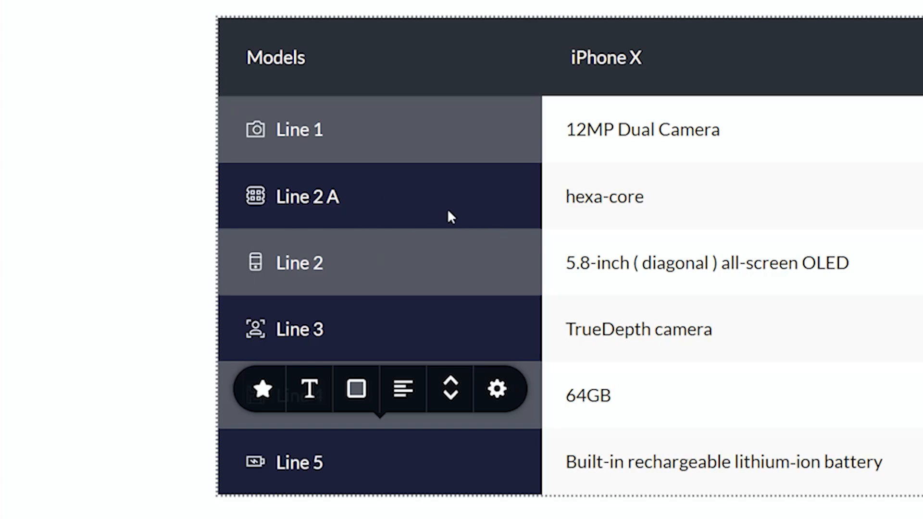